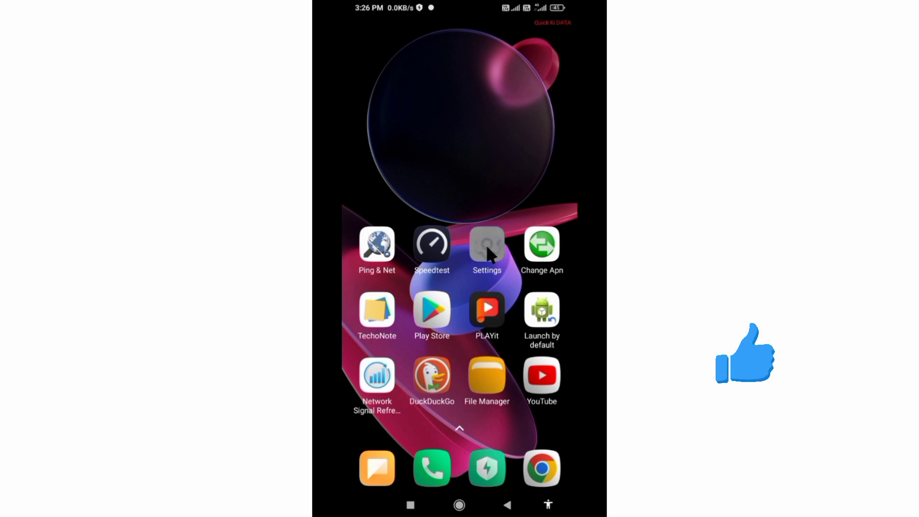
Step: Launch Settings from the home screen and go into SIM cards & mobile networks
click(487, 246)
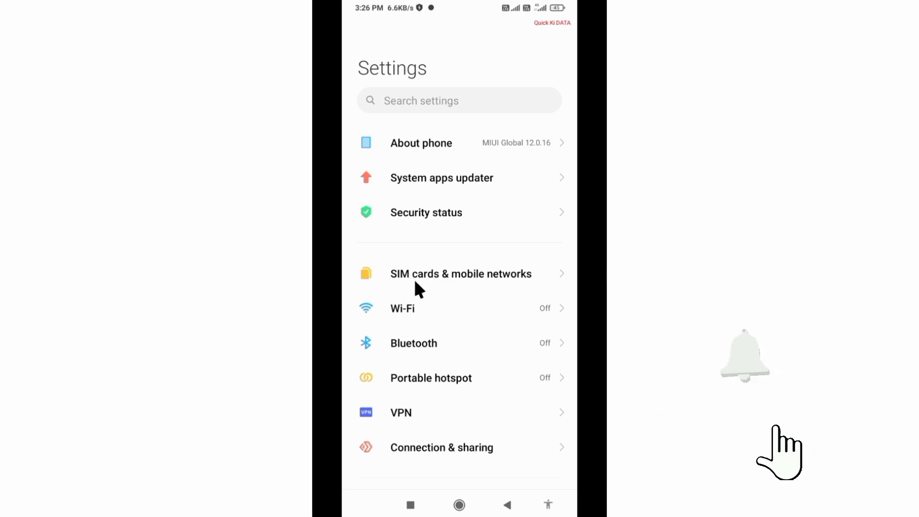
click(461, 274)
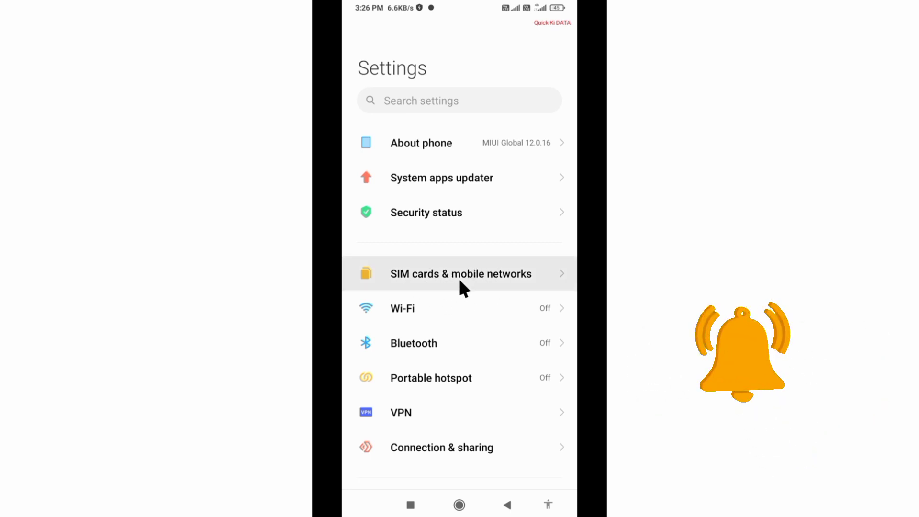
Step: Open the Celcom 4G SIM's settings and its Access point names list
click(460, 274)
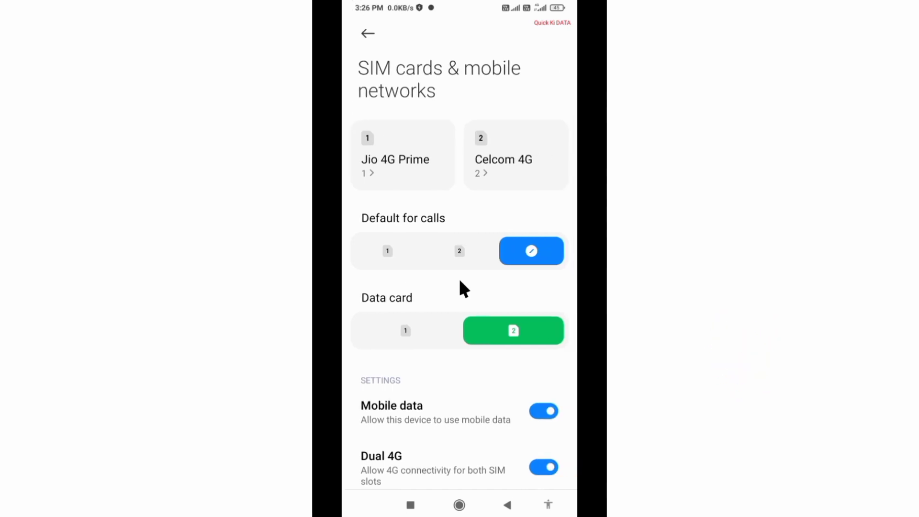
mouse_move(475, 148)
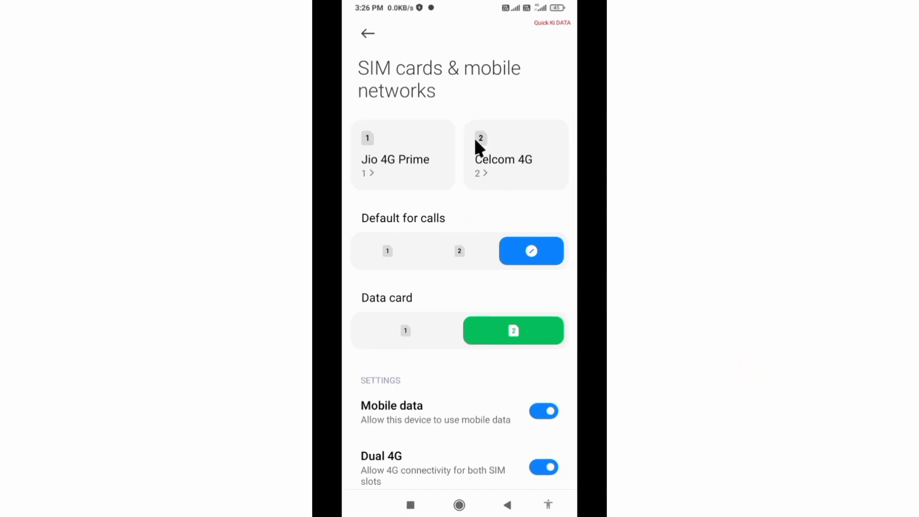
mouse_move(501, 176)
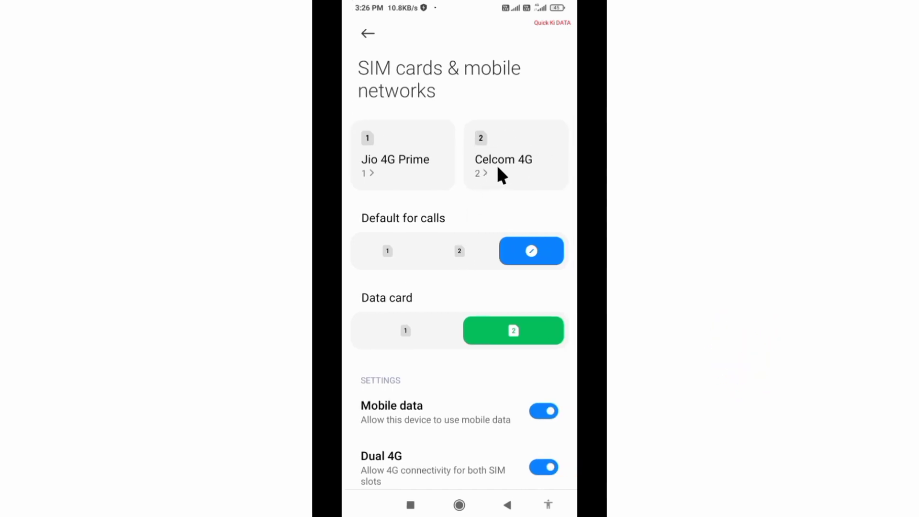
click(504, 159)
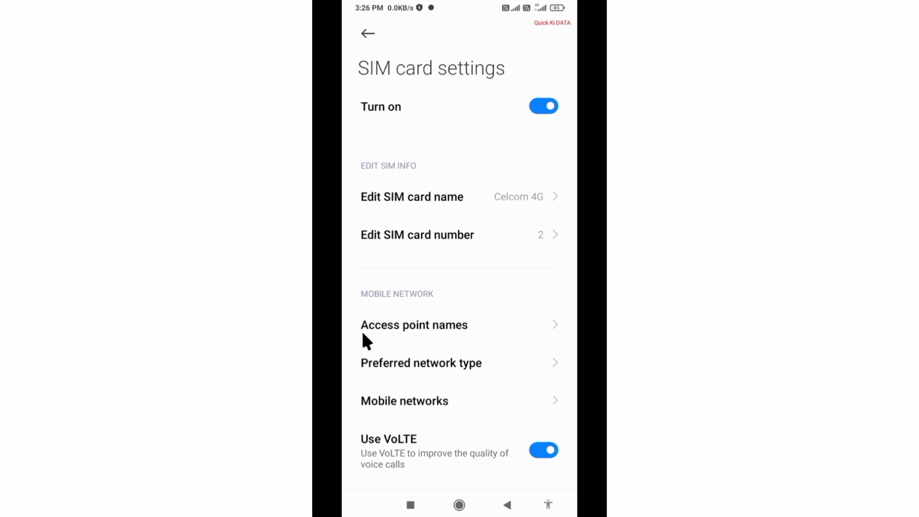
mouse_move(429, 350)
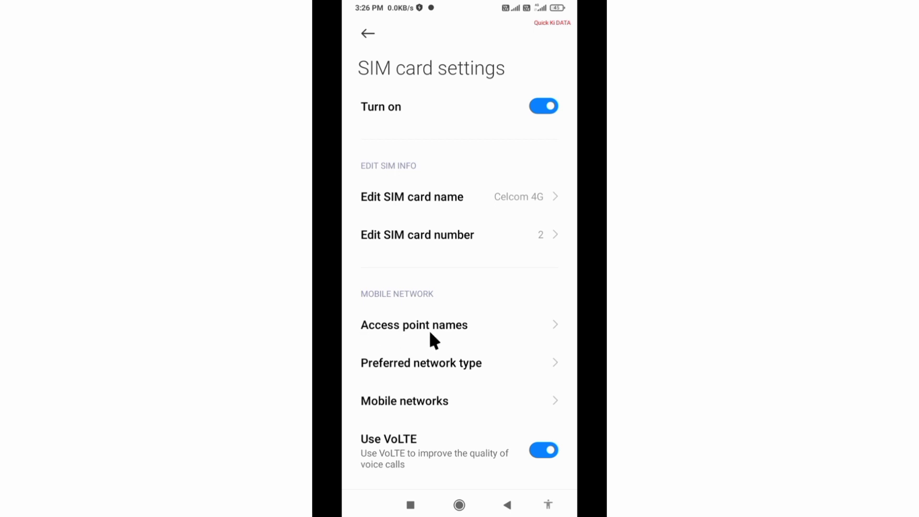
mouse_move(399, 342)
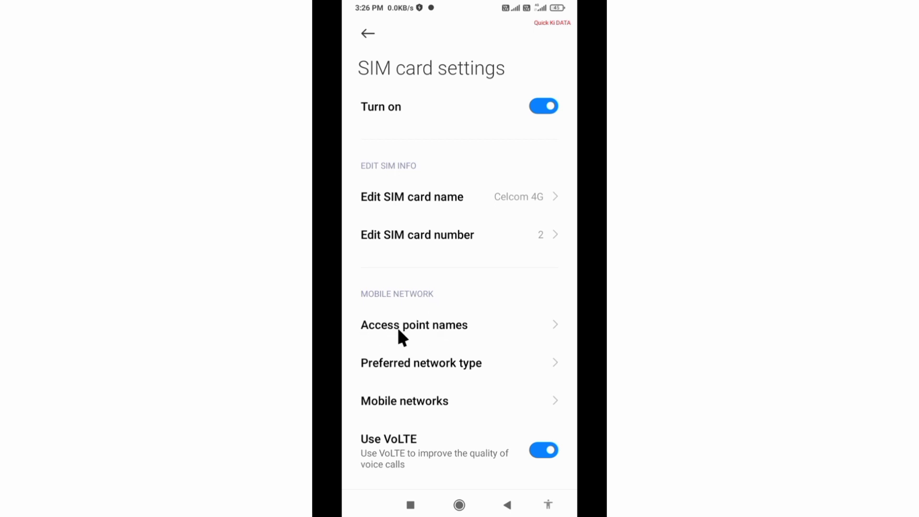
mouse_move(421, 346)
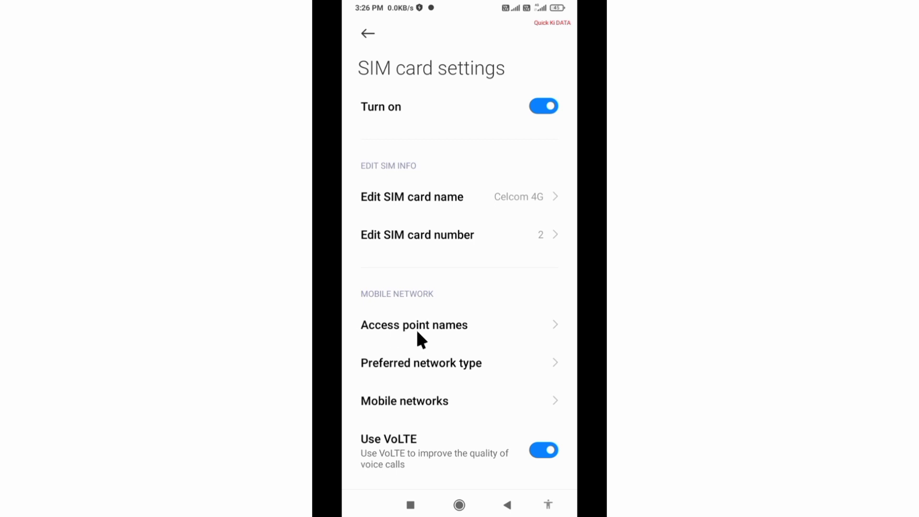
click(414, 325)
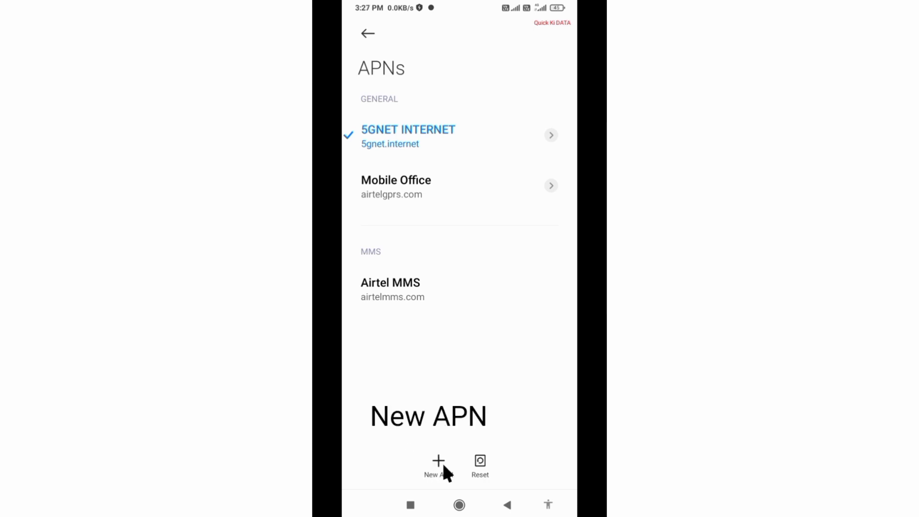
Step: Open the 5GNET INTERNET entry in Edit access point
click(437, 461)
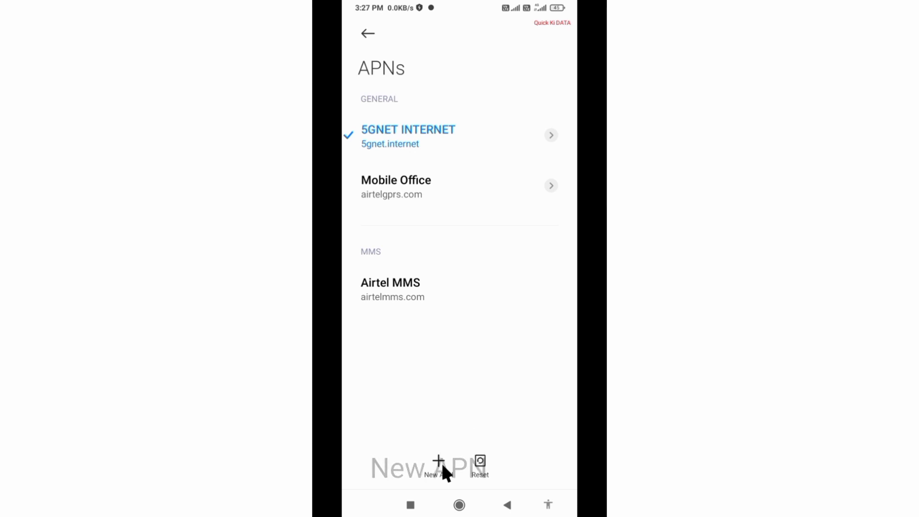
mouse_move(410, 485)
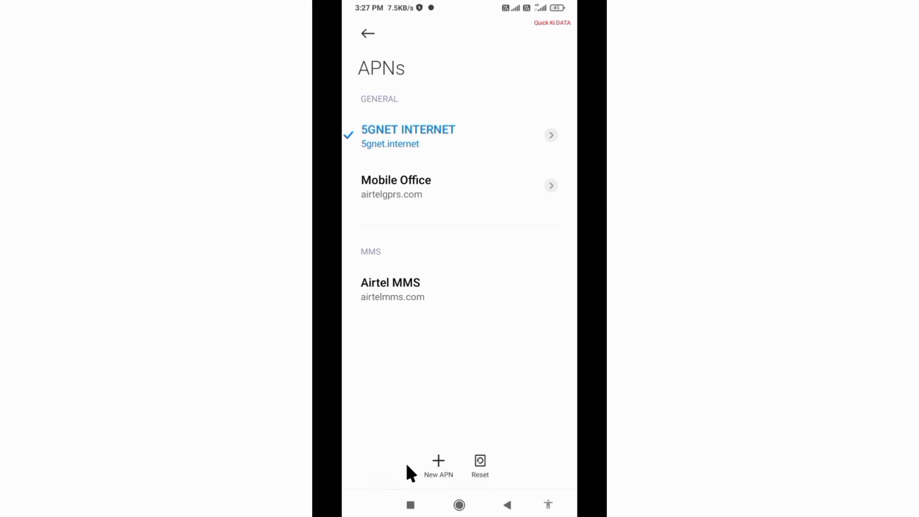
mouse_move(443, 216)
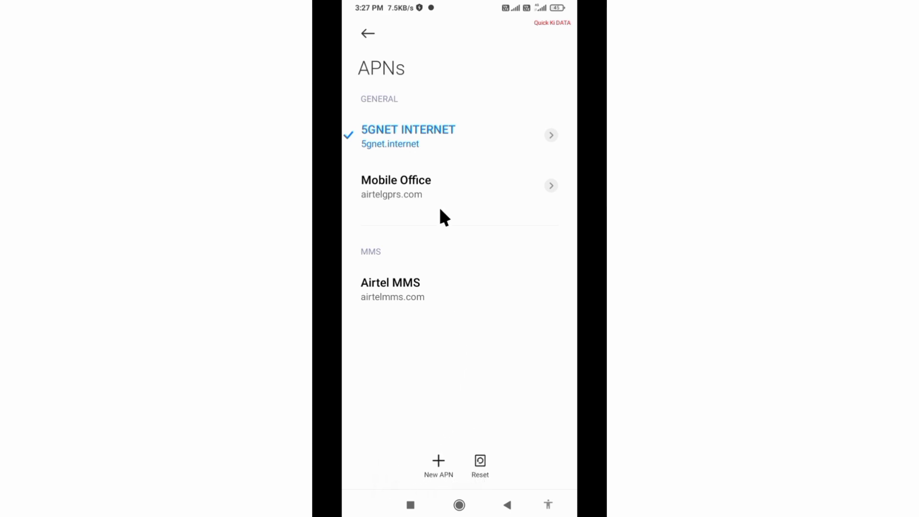
mouse_move(539, 130)
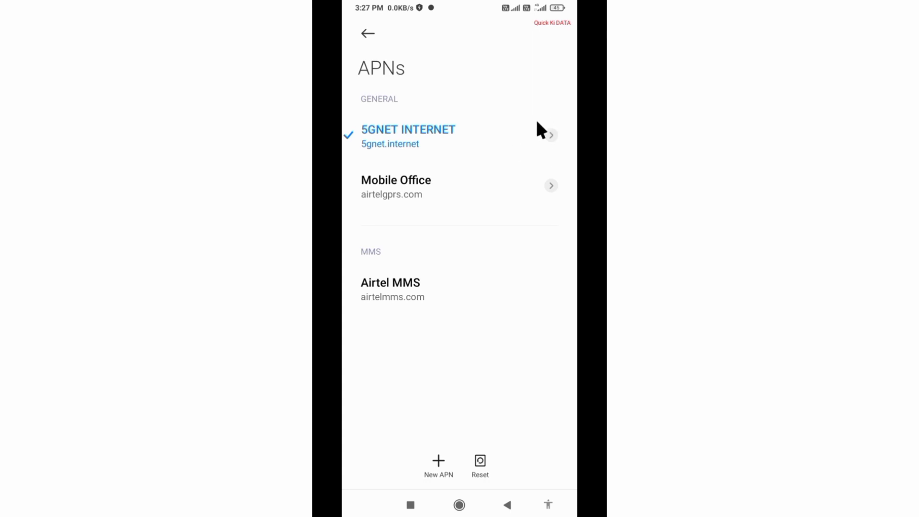
mouse_move(556, 151)
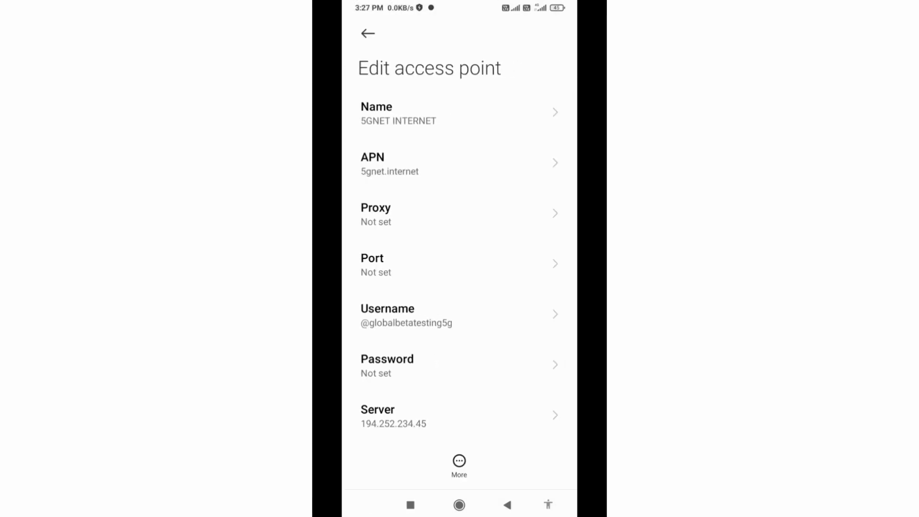
Step: Enter name 5GNET INTERNET, APN 5gnet.internet, and confirm the username
click(459, 113)
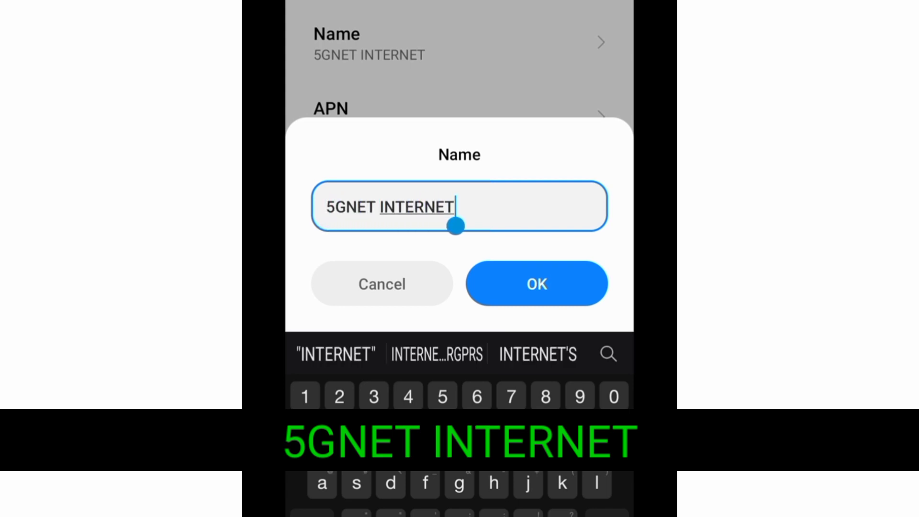
click(536, 284)
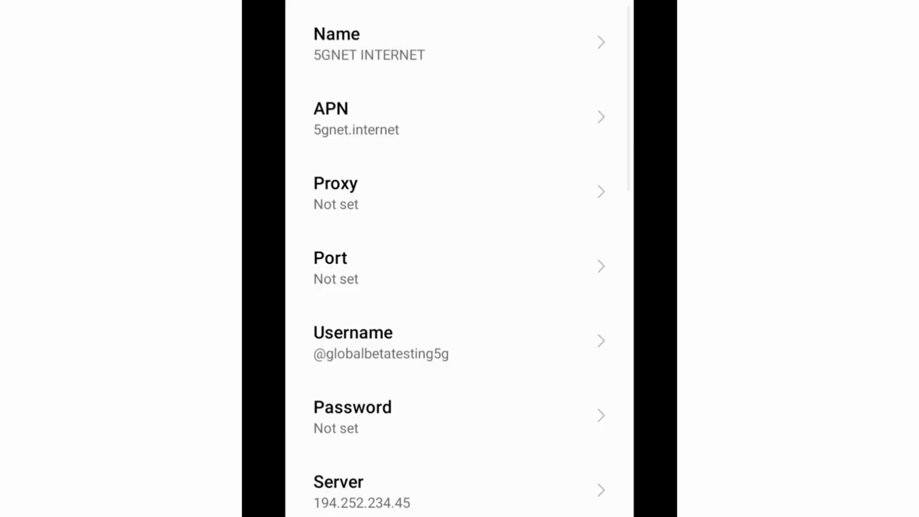
click(428, 118)
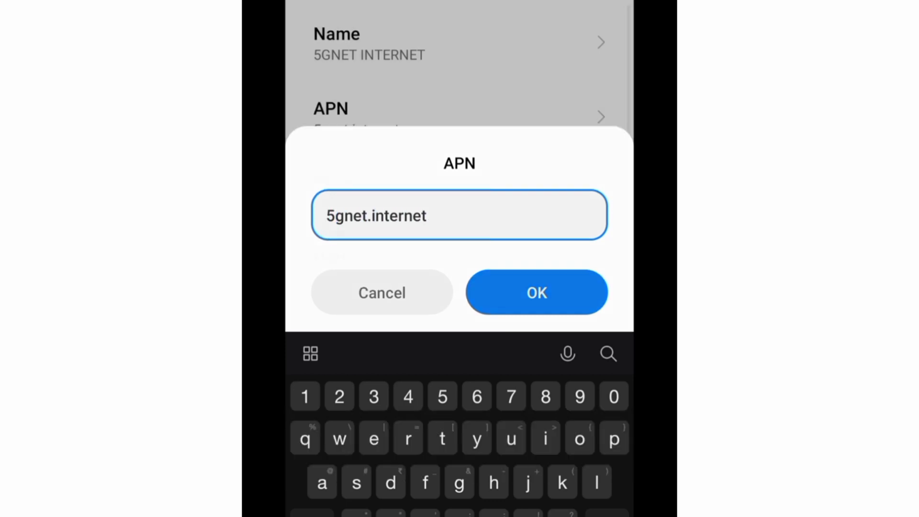
click(537, 292)
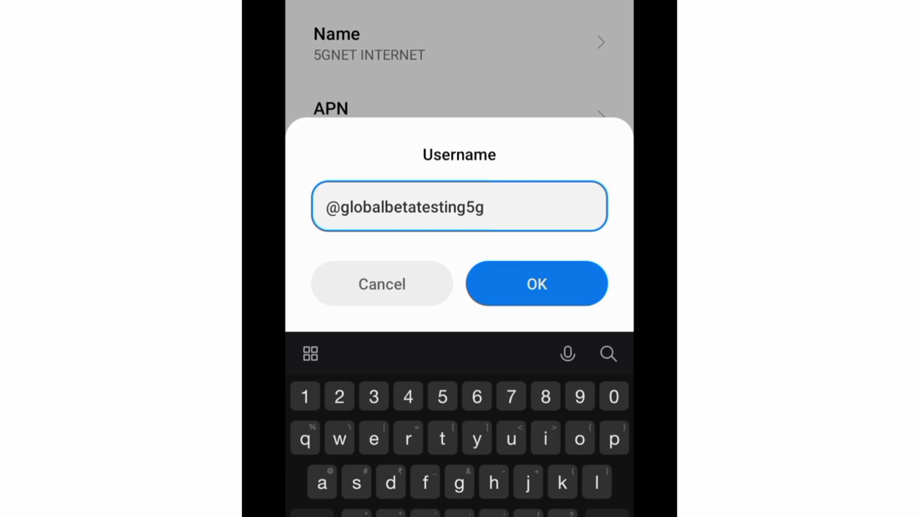
click(536, 283)
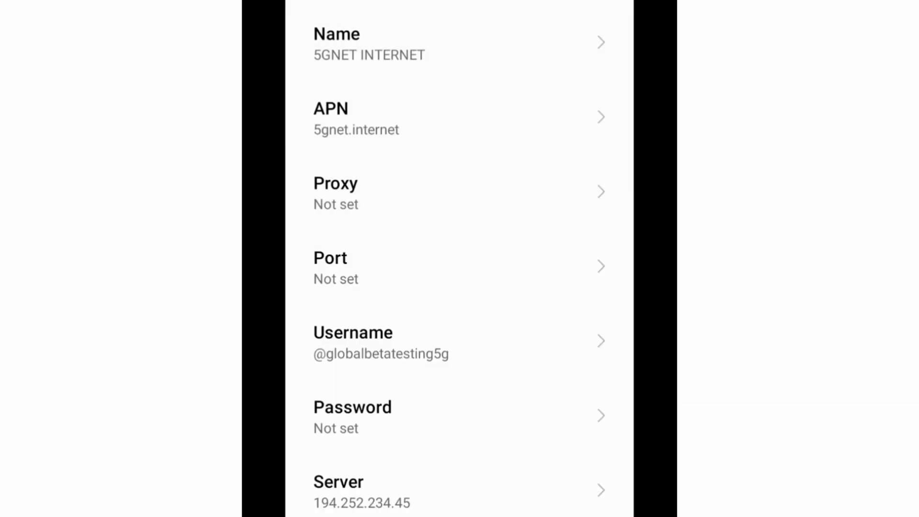
scroll(down, 3)
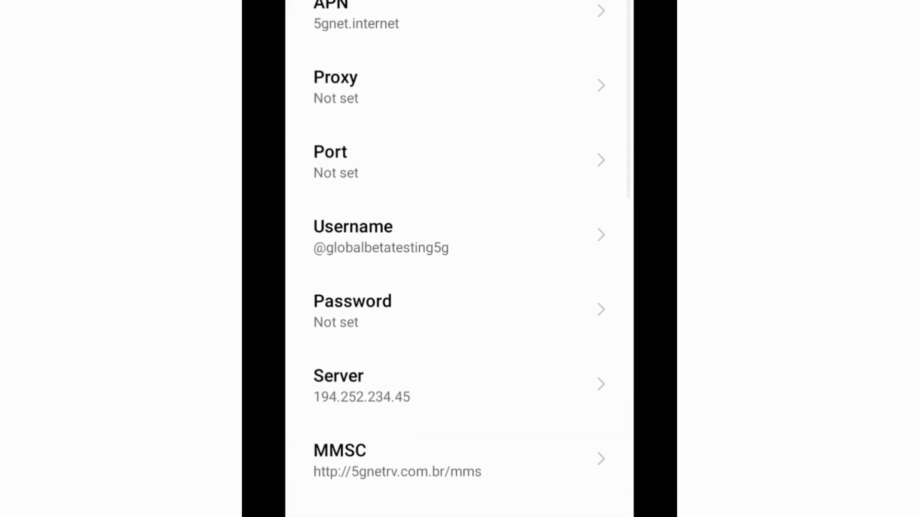
scroll(down, 3)
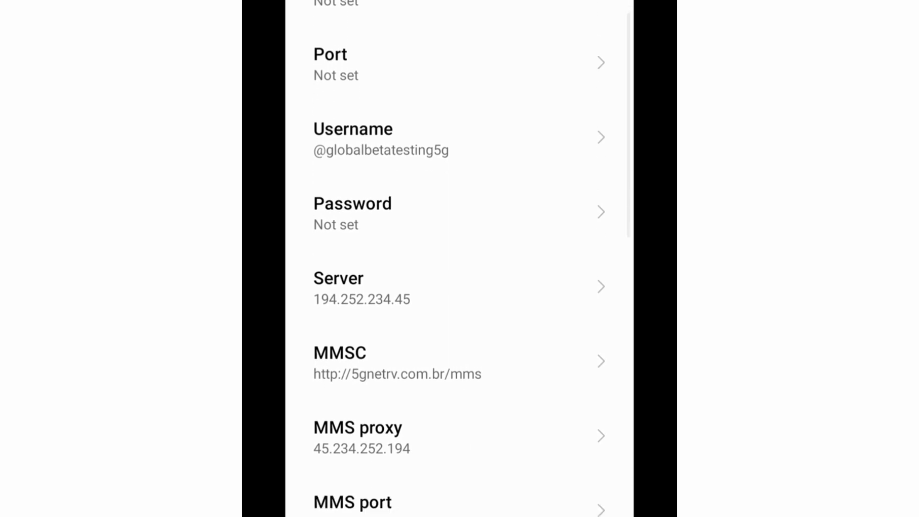
scroll(down, 3)
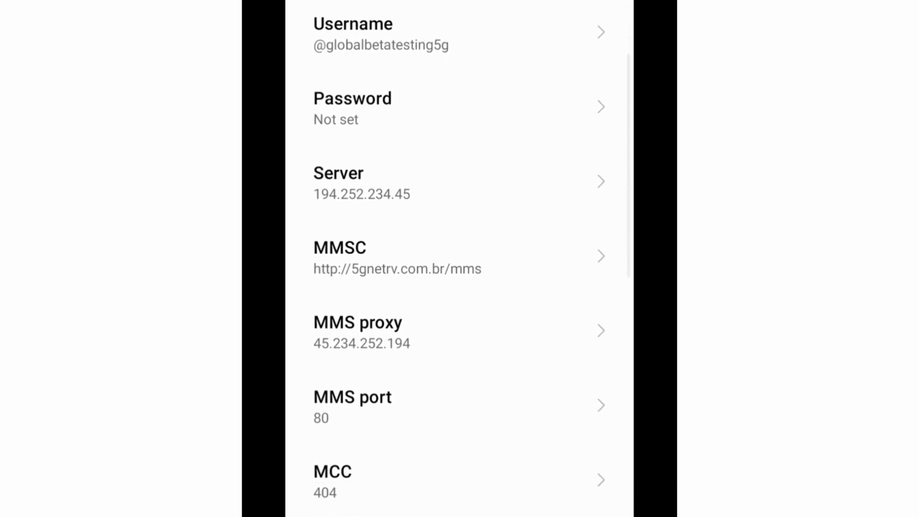
scroll(down, 3)
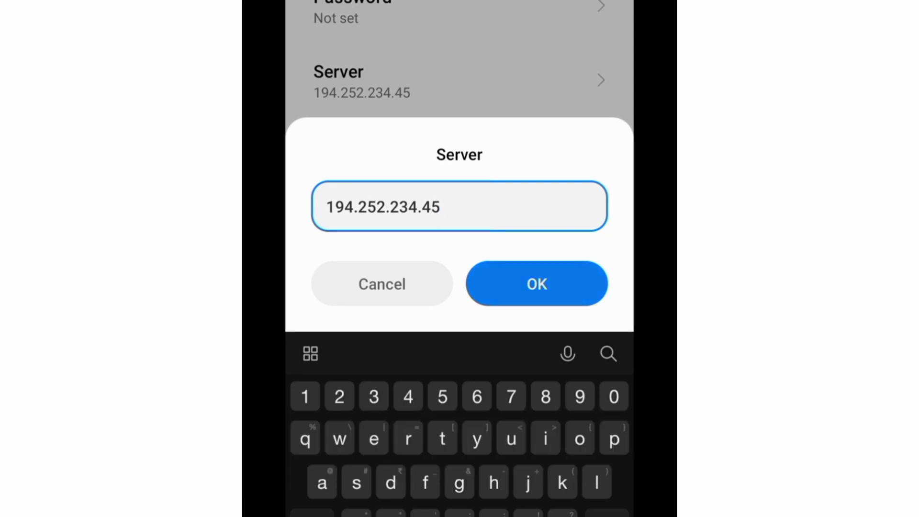
click(537, 284)
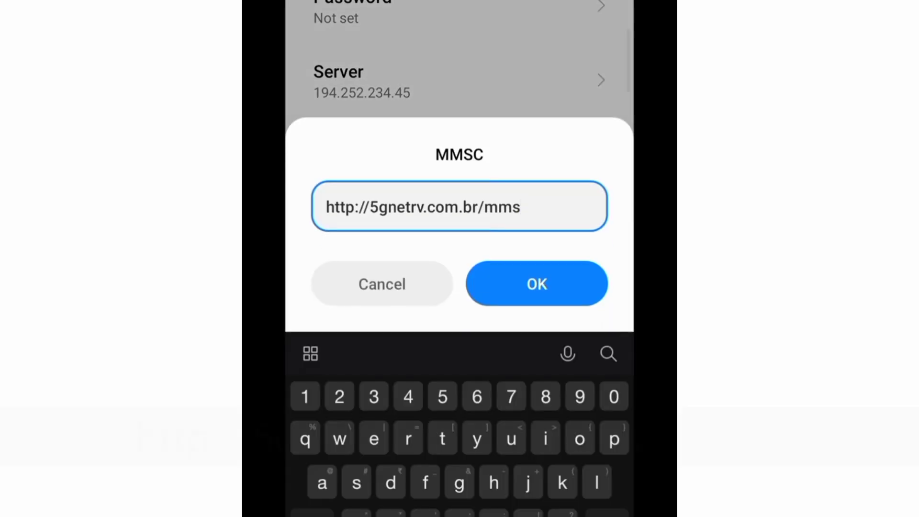
click(429, 206)
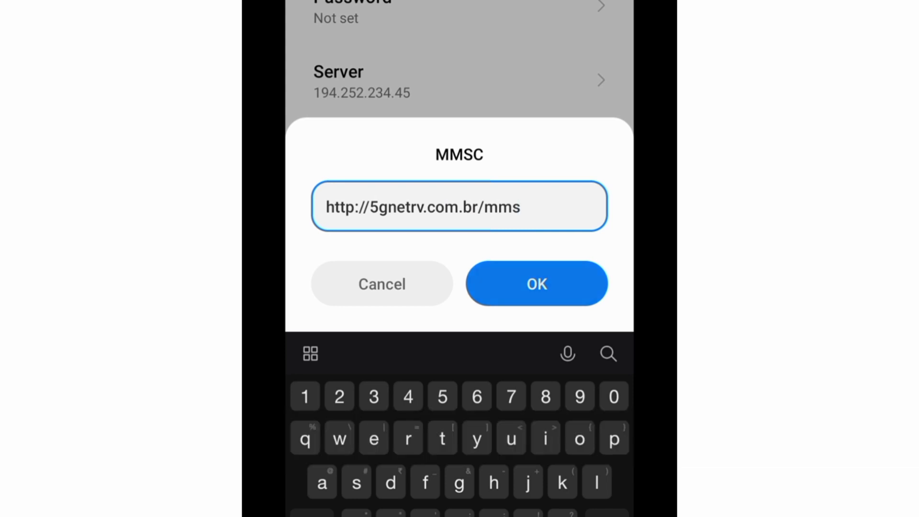
click(537, 283)
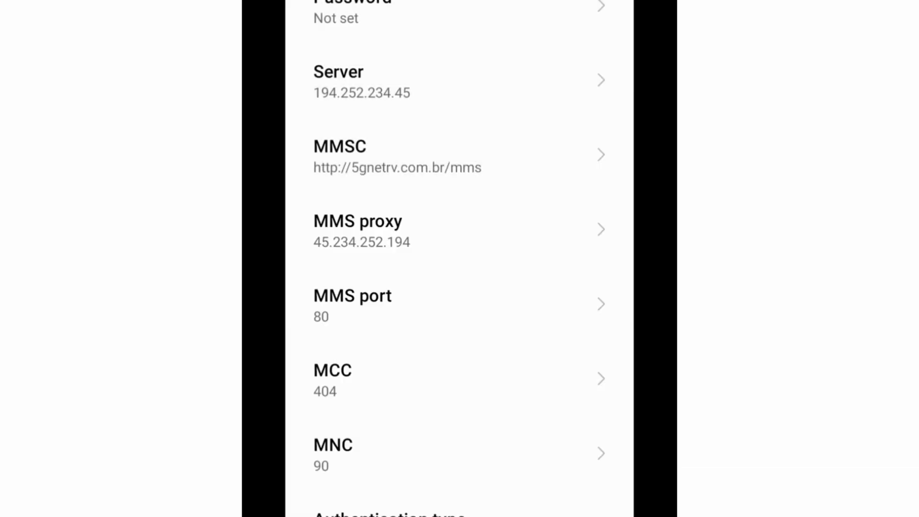
Step: Enter 45.234.252.194 as MMS proxy and 80 as MMS port
click(357, 222)
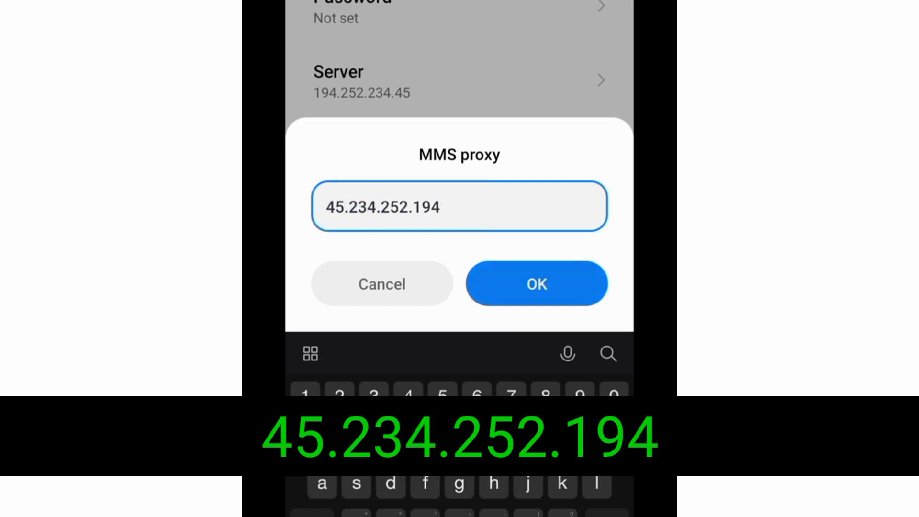
click(537, 283)
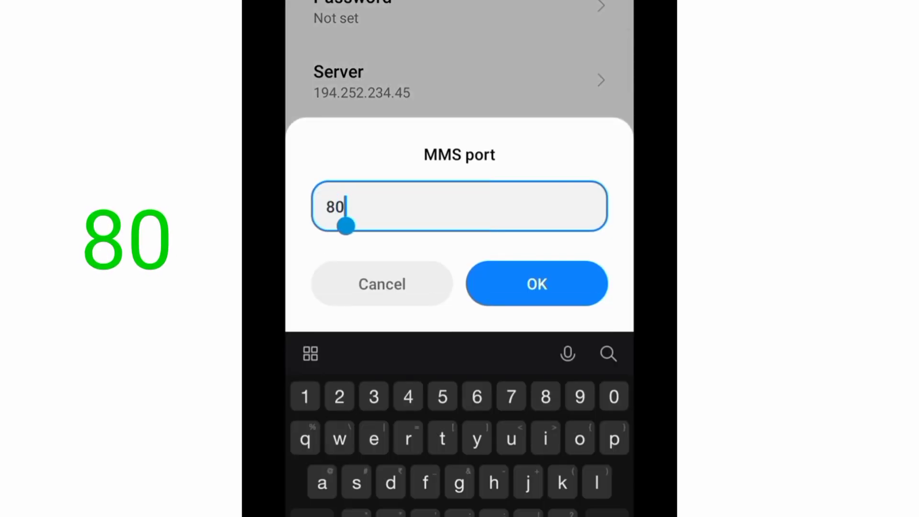
click(537, 284)
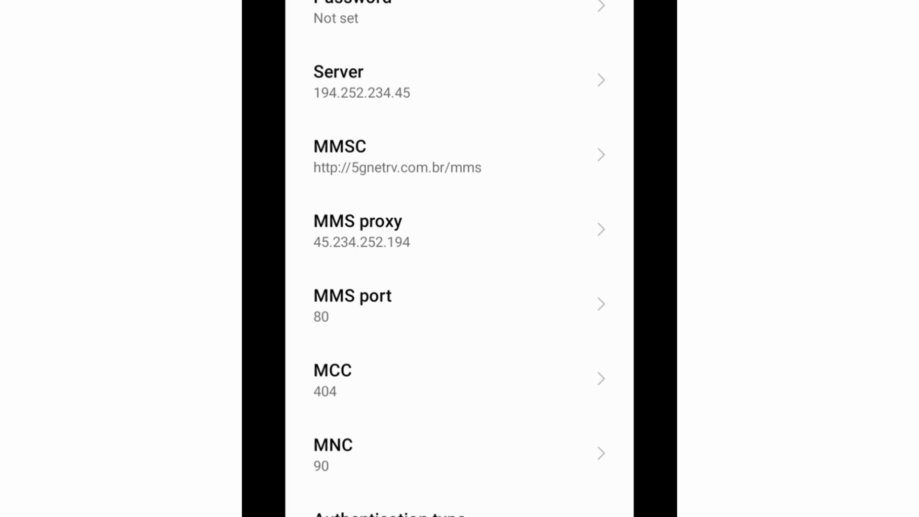
Step: Choose PAP or CHAP as the authentication type
scroll(down, 3)
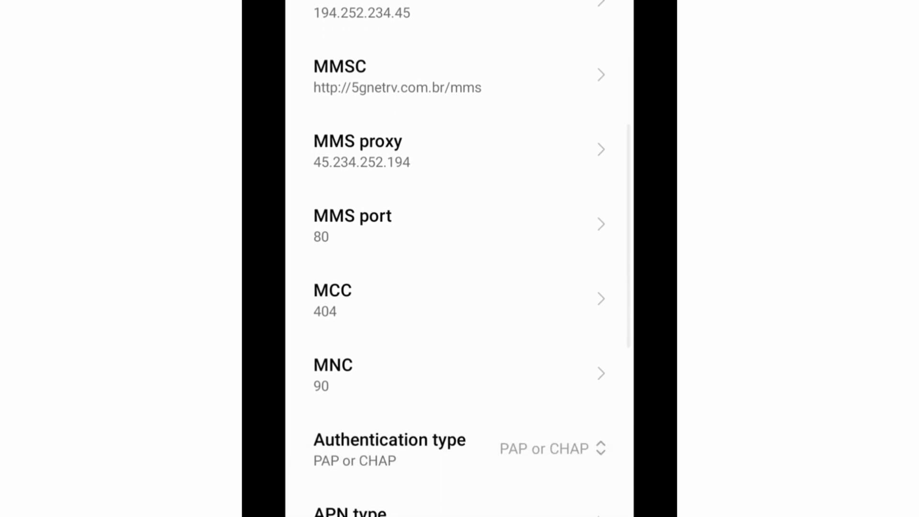
scroll(down, 3)
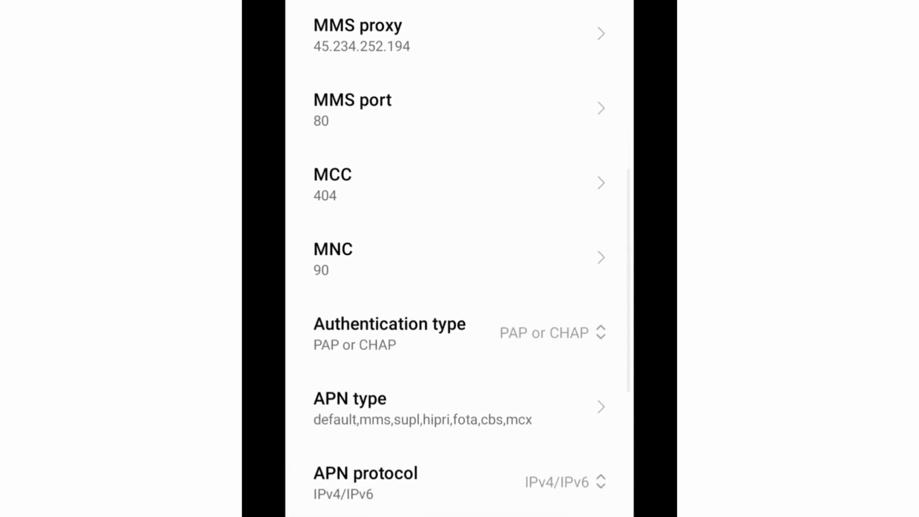
scroll(down, 3)
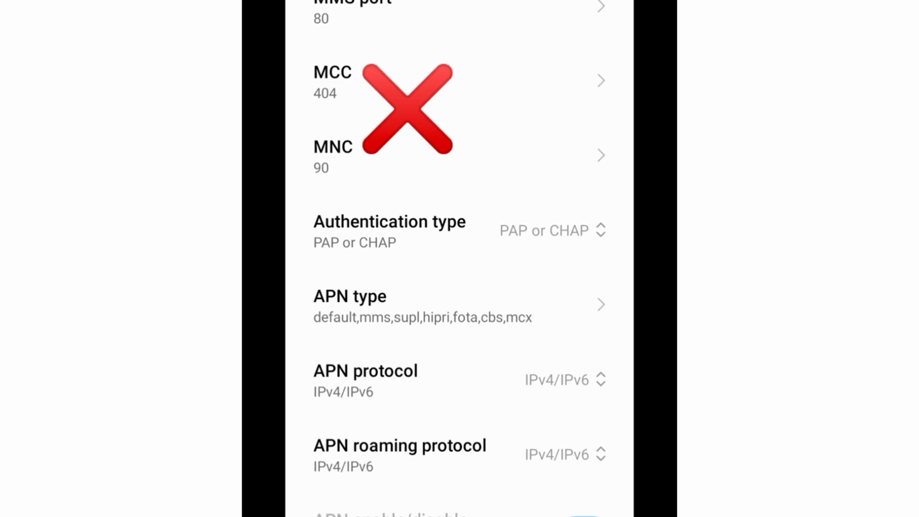
click(390, 232)
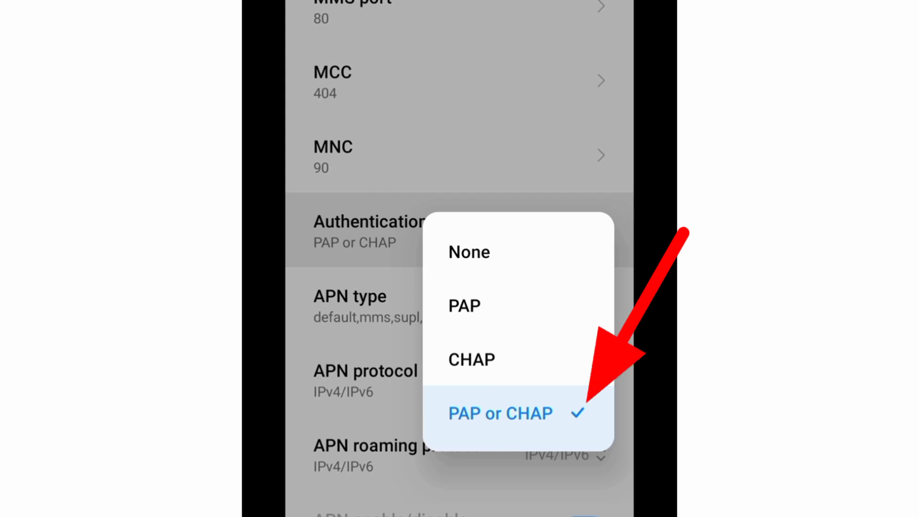
click(500, 413)
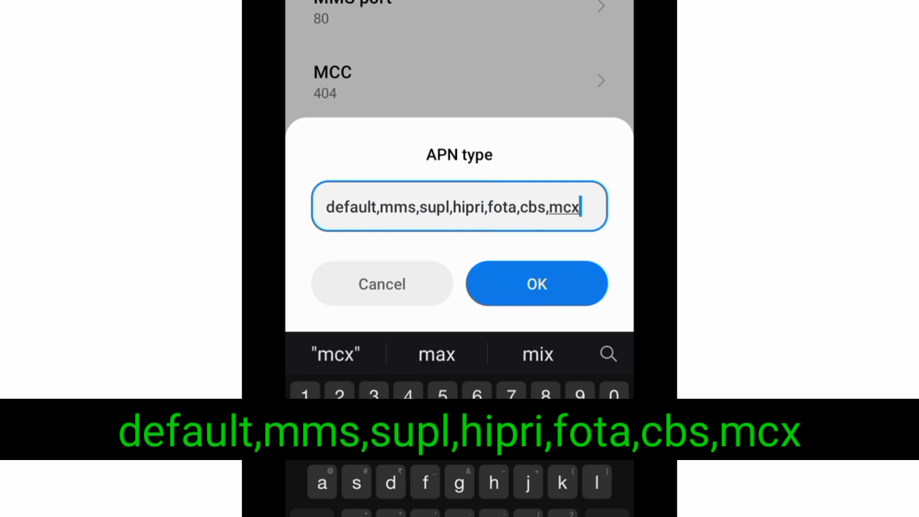
Step: Set the APN type to default,mms,supl,hipri,fota,cbs,mcx
click(537, 283)
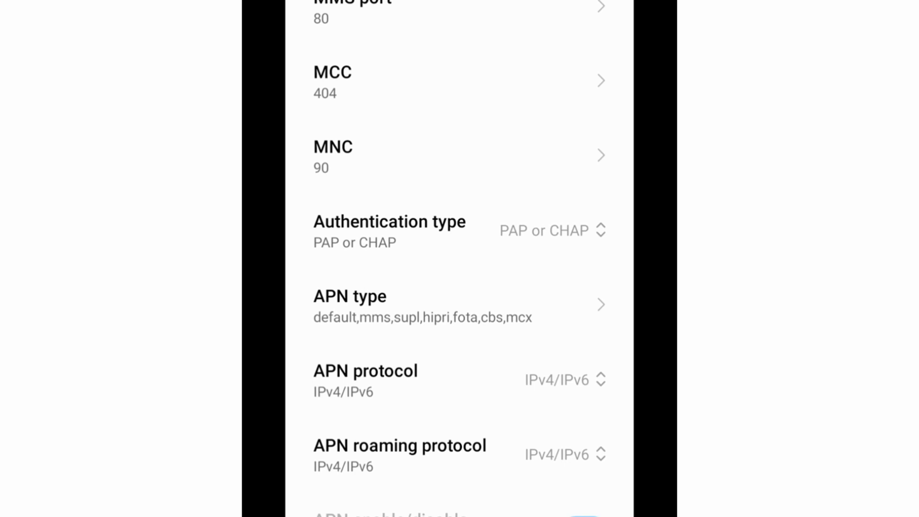
scroll(down, 3)
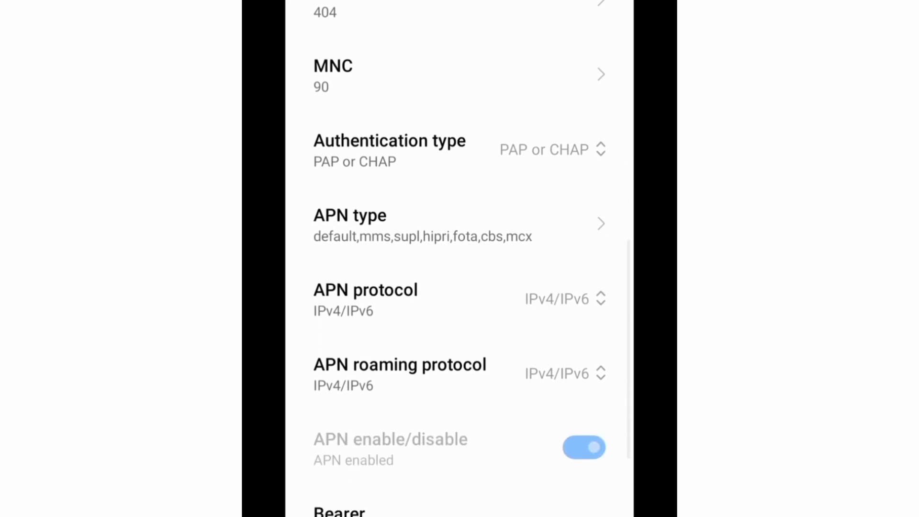
scroll(down, 3)
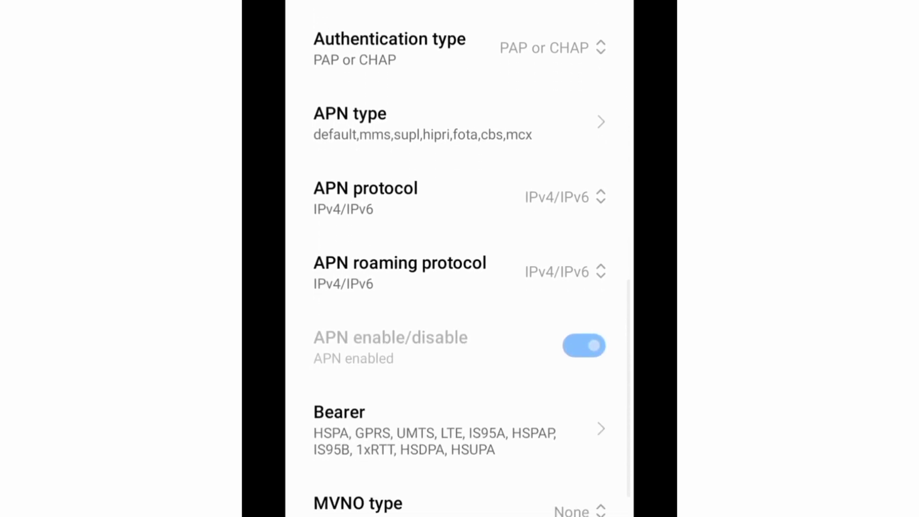
scroll(down, 3)
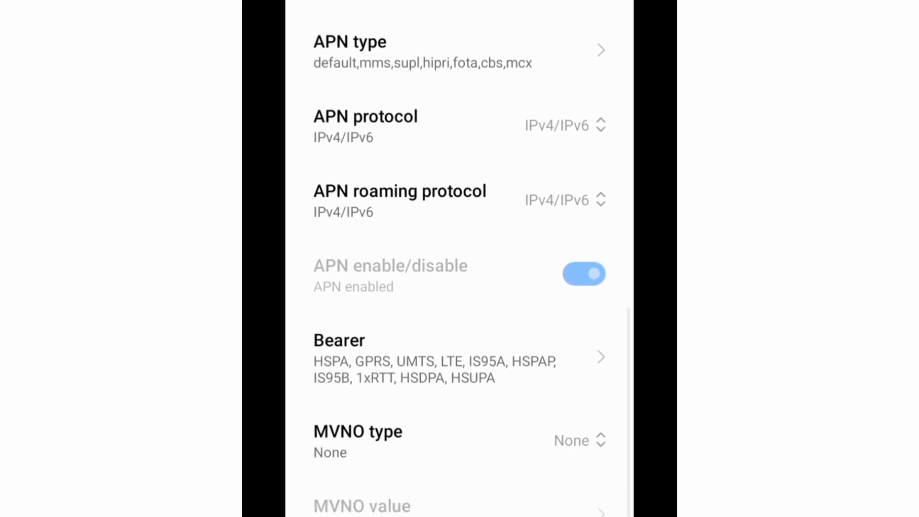
scroll(down, 3)
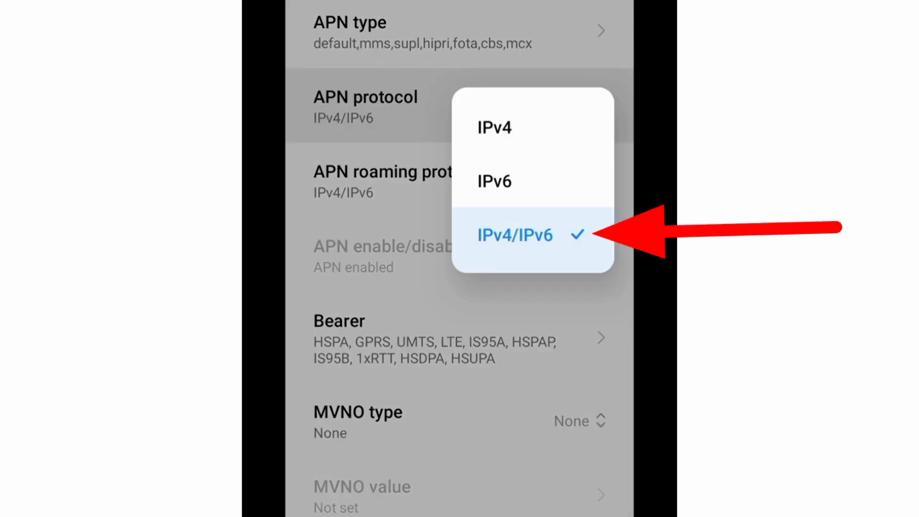
Step: Choose IPv4/IPv6 for both APN protocol and APN roaming protocol
click(516, 234)
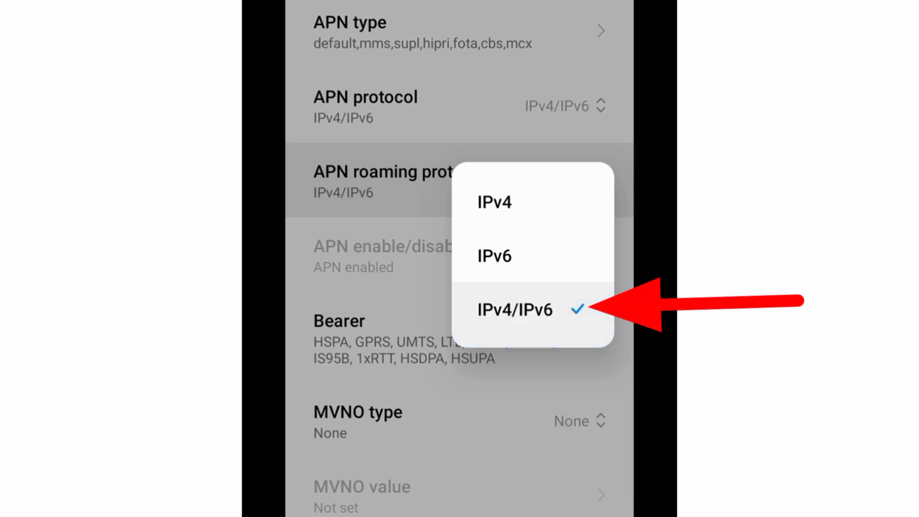
click(515, 309)
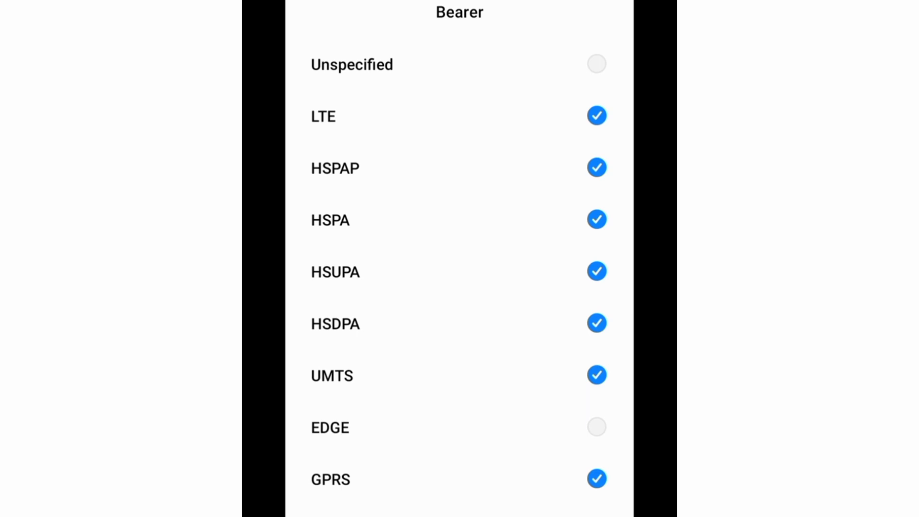
Step: Make sure the HSPAP, HSUPA and GPRS bearers end up ticked
click(597, 115)
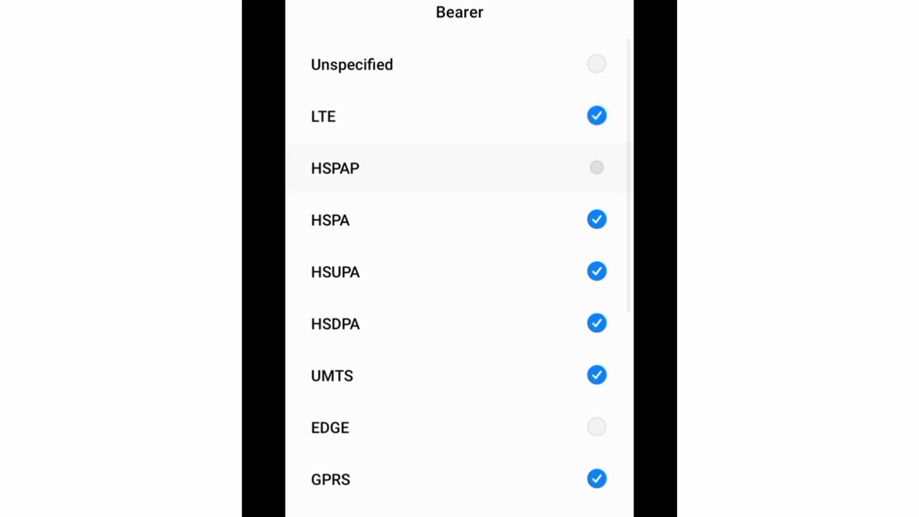
click(596, 168)
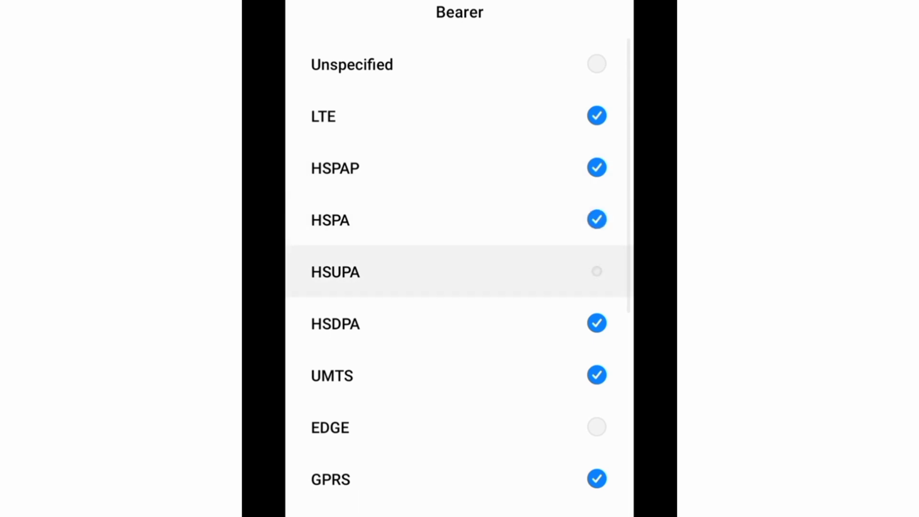
click(596, 272)
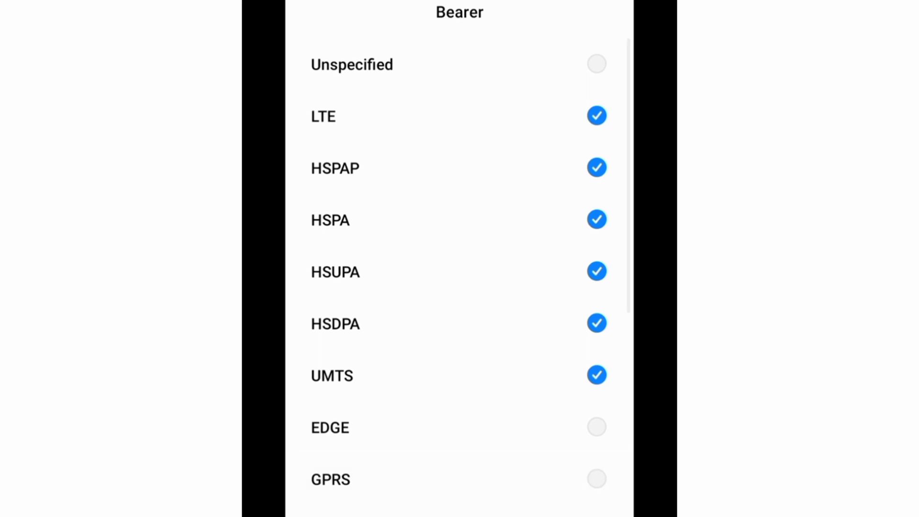
click(597, 477)
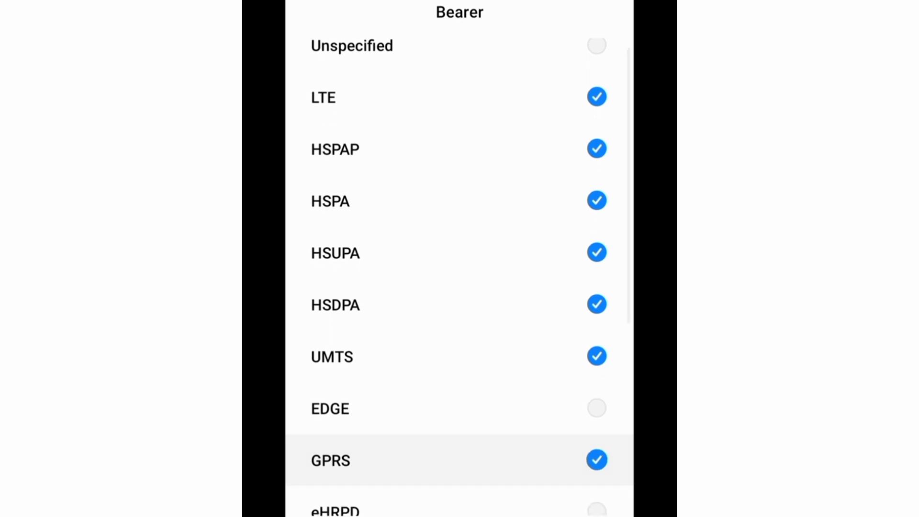
Step: Further down the bearer list, re-tick 1xRTT and toggle IS95B
scroll(down, 3)
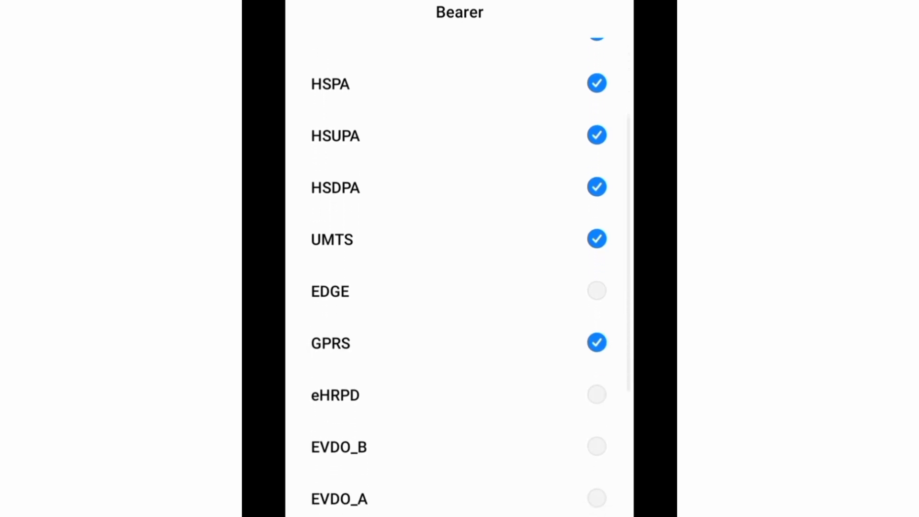
scroll(down, 3)
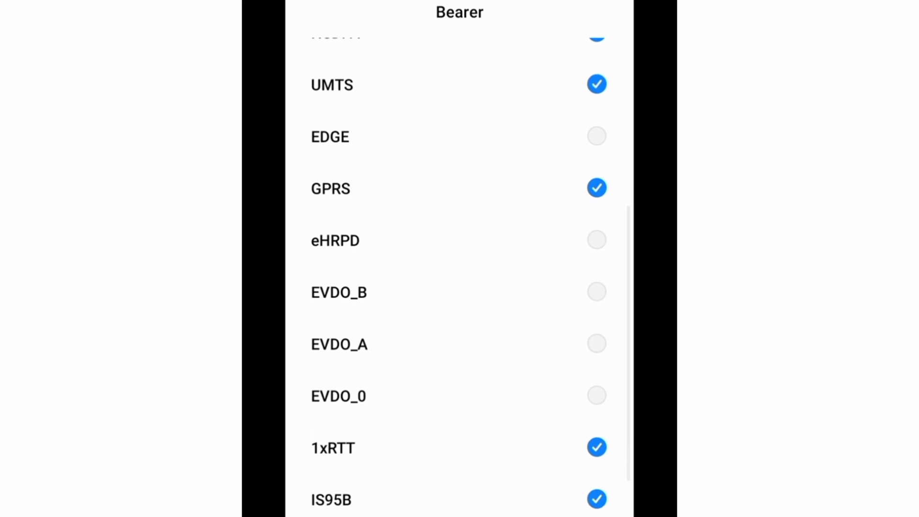
scroll(down, 3)
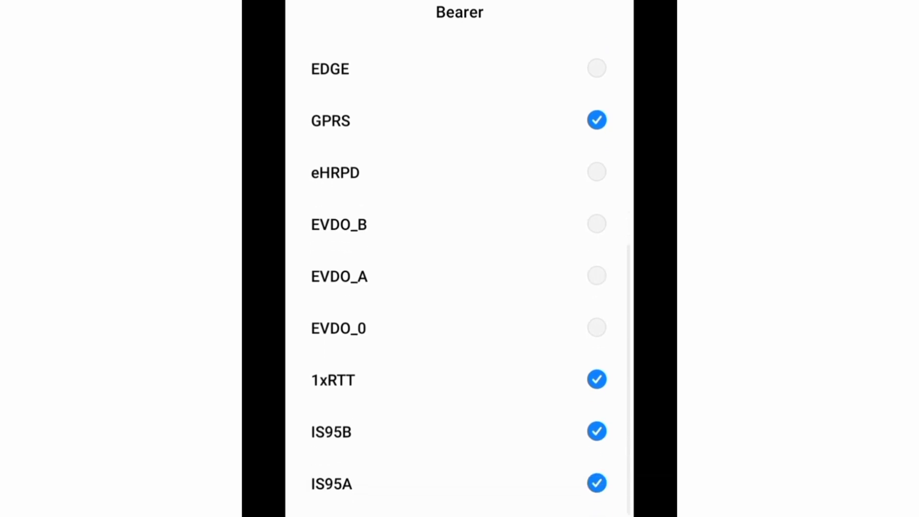
click(597, 380)
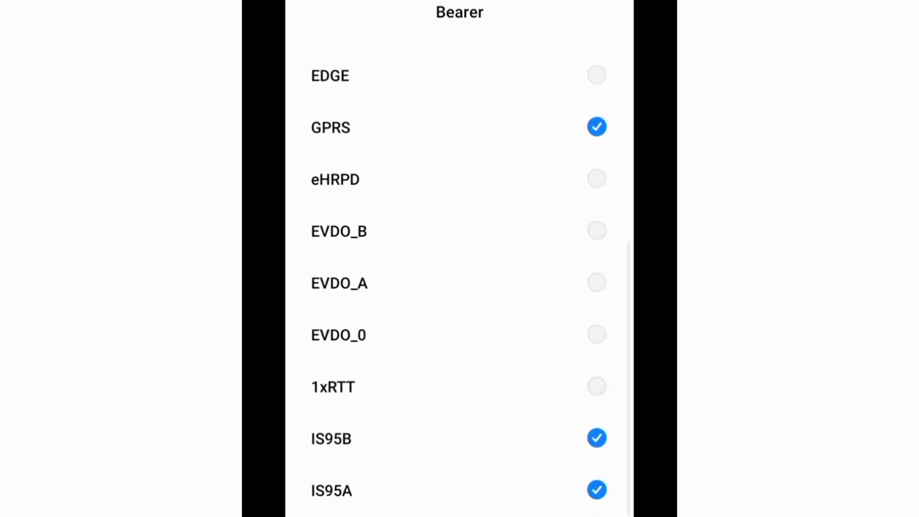
click(597, 386)
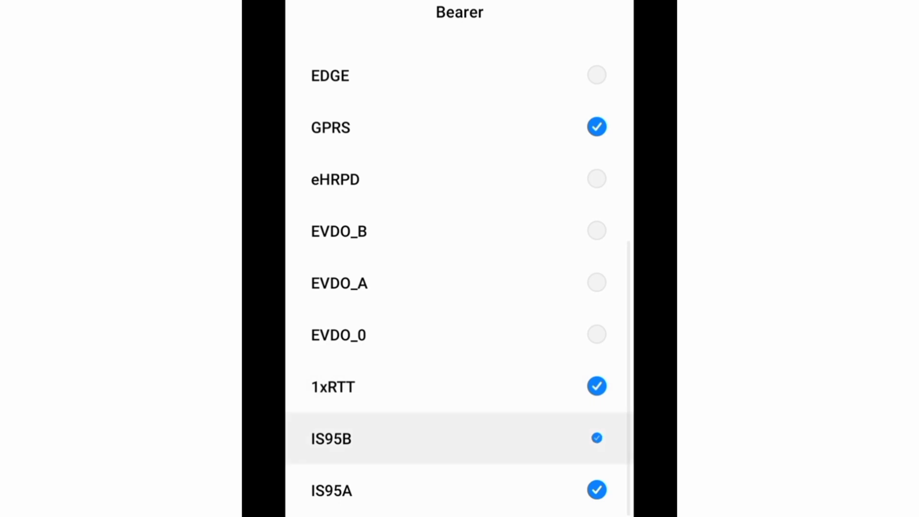
click(596, 437)
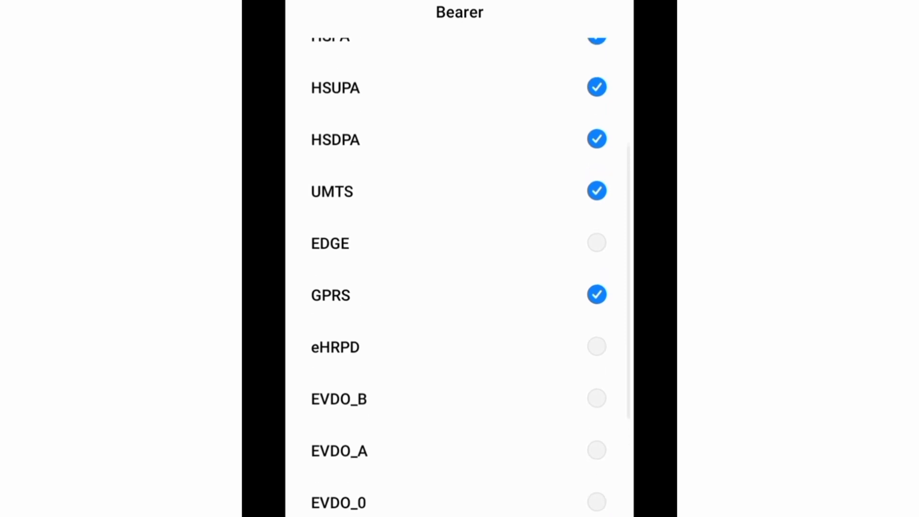
scroll(up, 3)
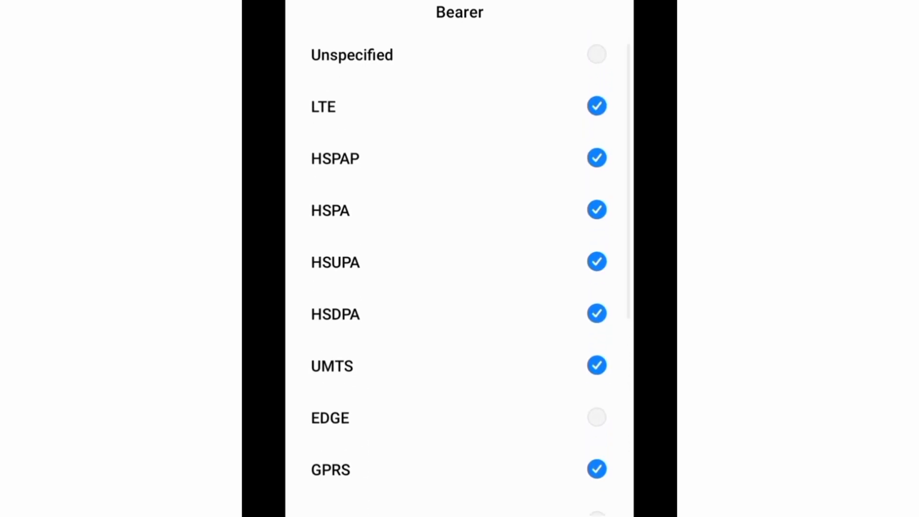
scroll(down, 3)
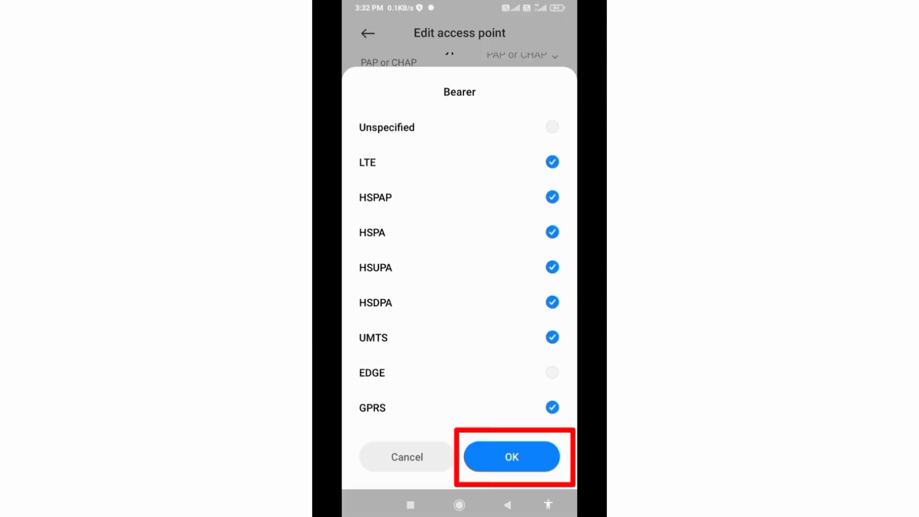
Step: Confirm the bearer choices and save 5GNET INTERNET through the More menu
click(512, 457)
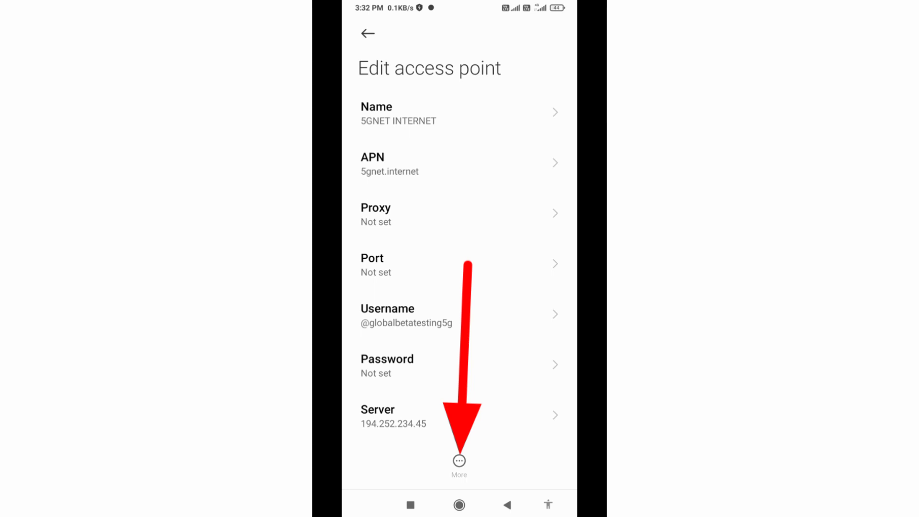
click(459, 461)
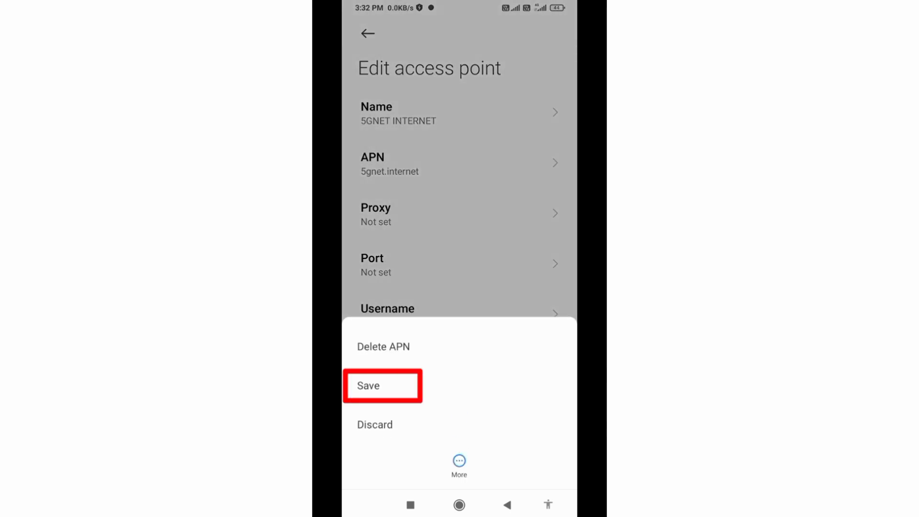
click(370, 386)
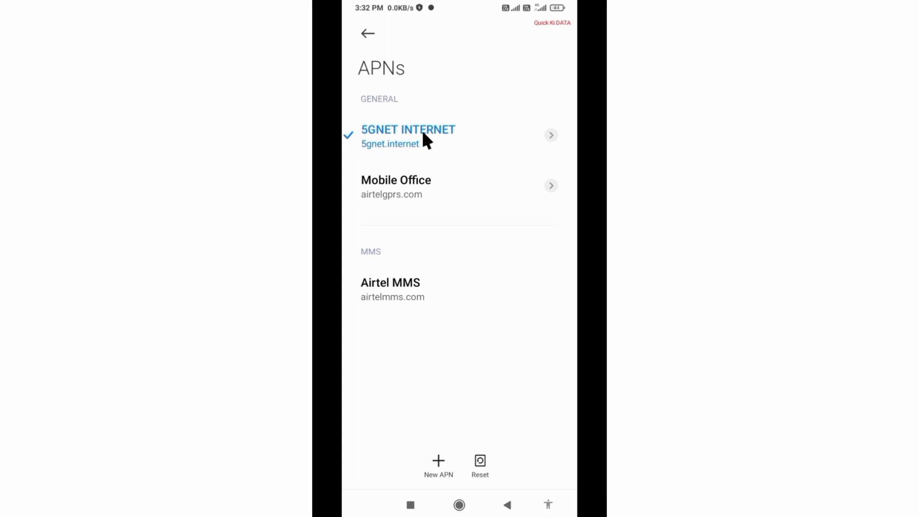
mouse_move(435, 152)
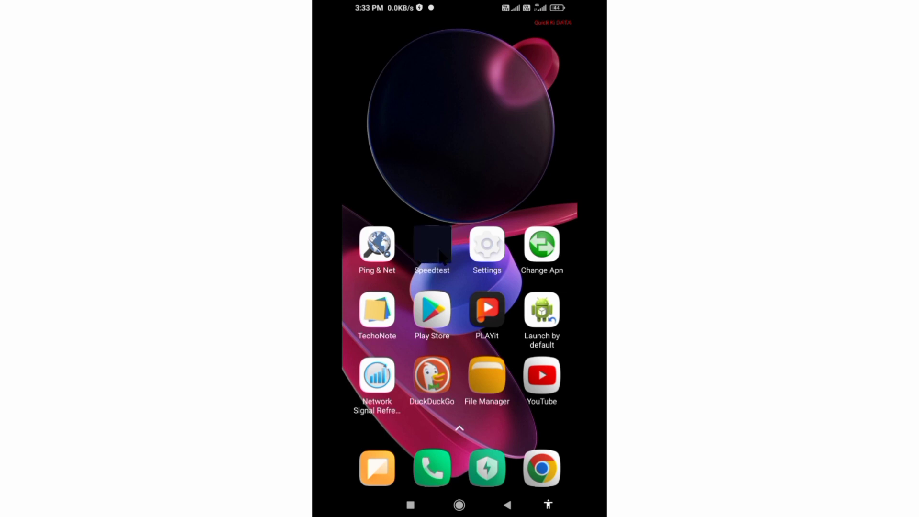
Step: Run a Speedtest by Ookla test (22.5 Mbps down, 8.91 Mbps up, 39 ms ping) and close results
click(431, 246)
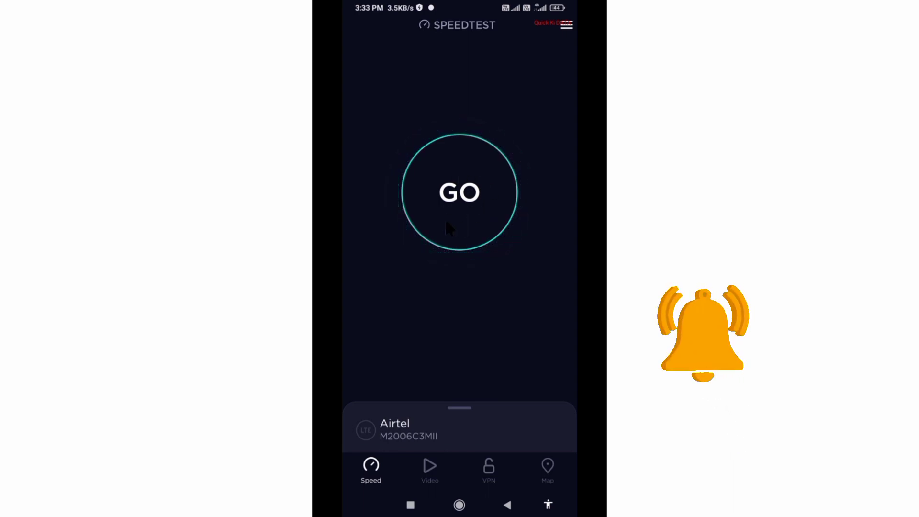
click(460, 193)
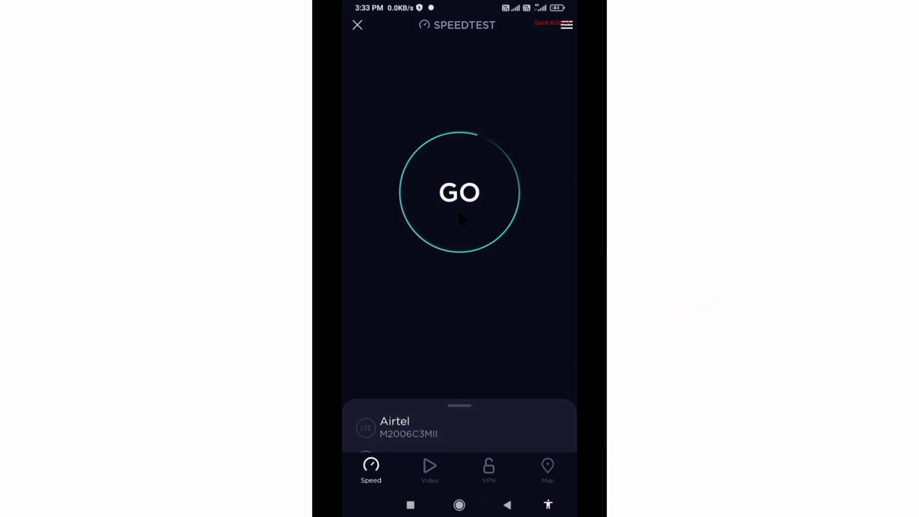
click(460, 194)
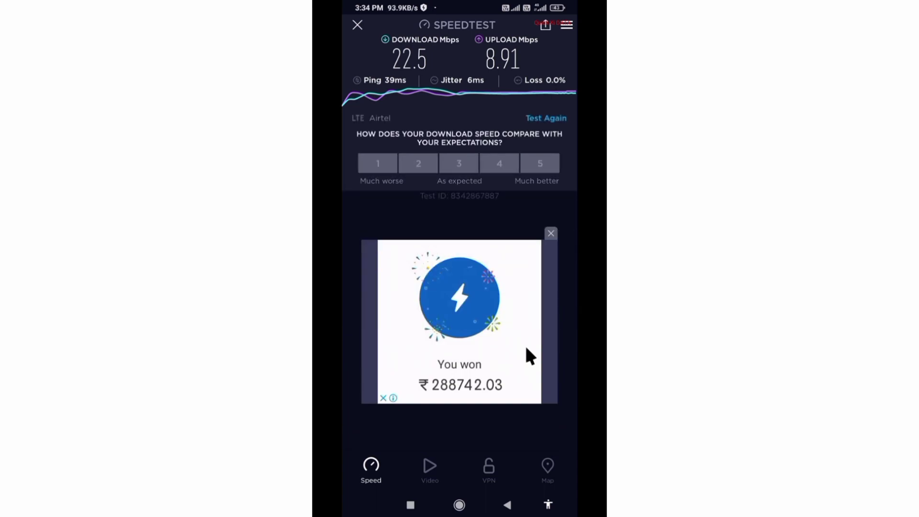
mouse_move(374, 30)
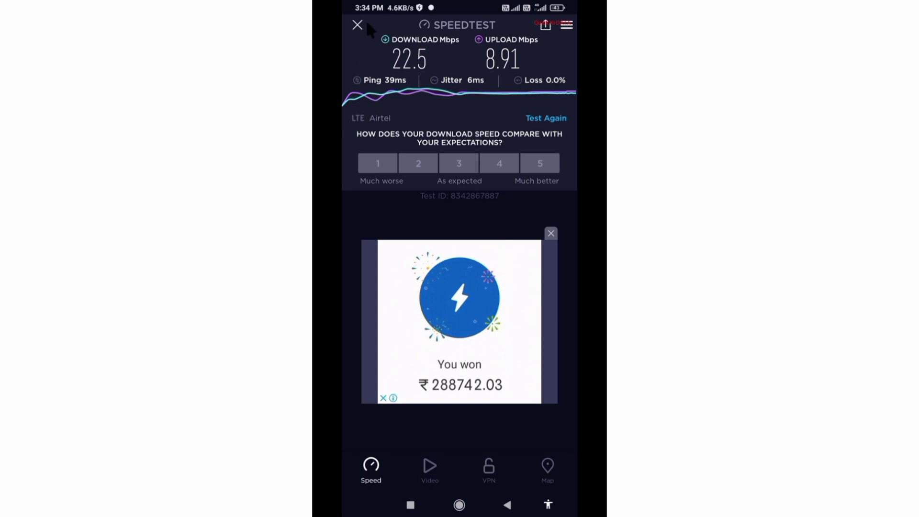
mouse_move(368, 43)
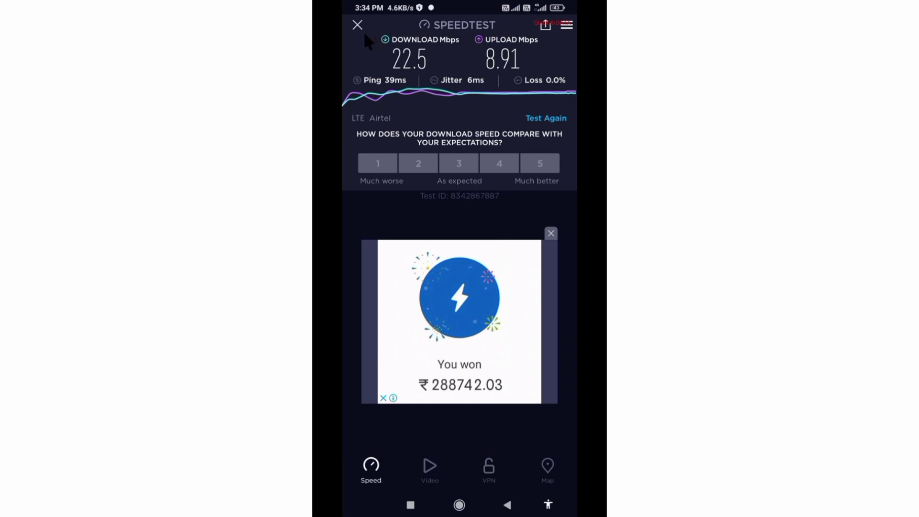
click(356, 25)
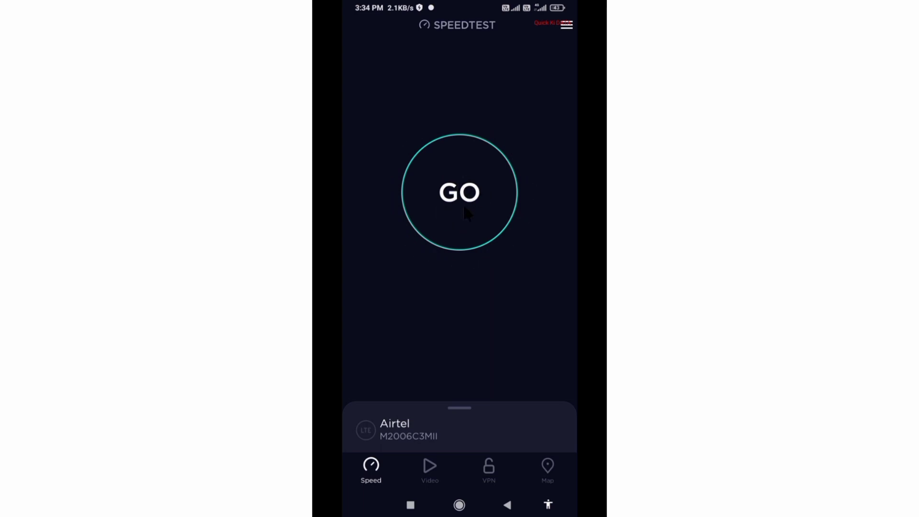
Step: Show the recent apps overview listing Speedtest by Ookla and APNs settings
click(459, 193)
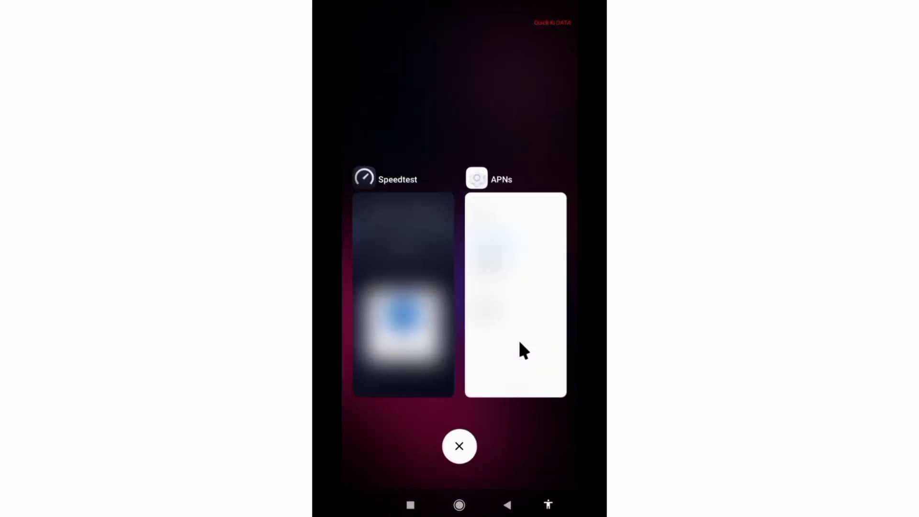
Step: Confirm 5GNET INTERNET is still the checked APN, then clear recents to the home screen
click(515, 294)
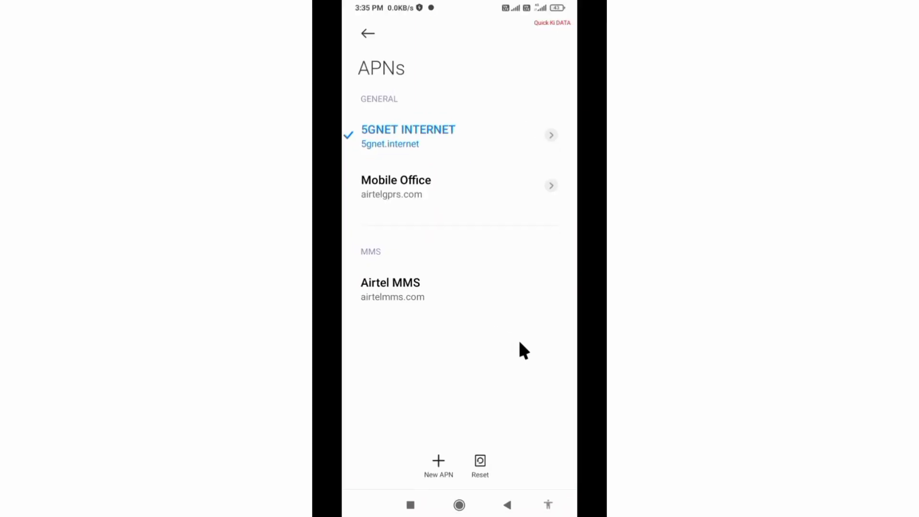
mouse_move(414, 170)
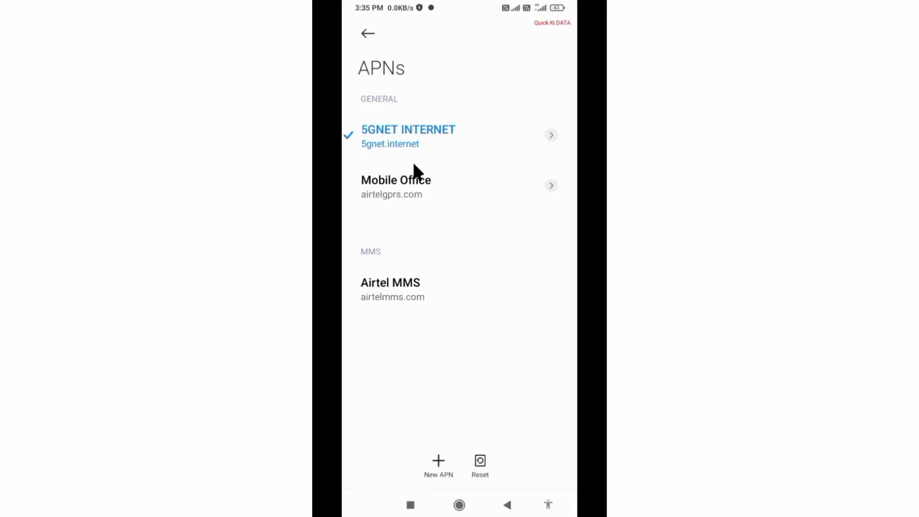
mouse_move(392, 117)
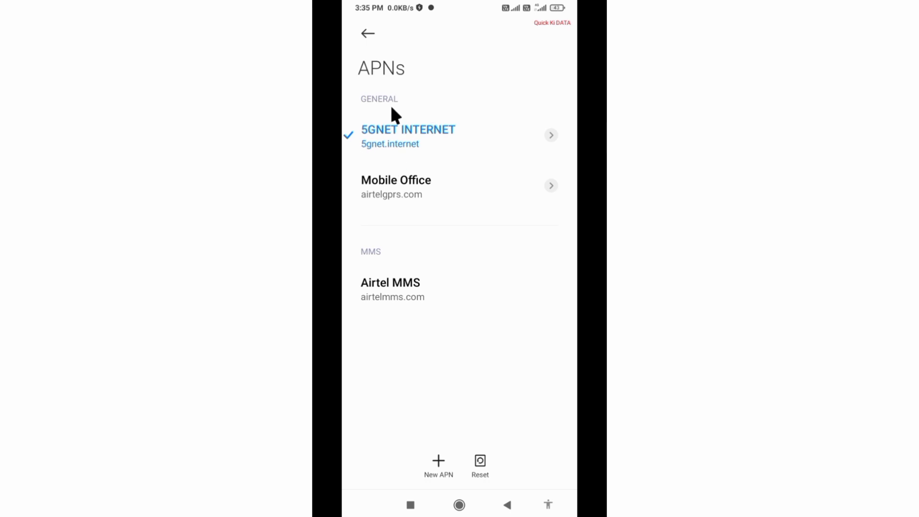
mouse_move(378, 158)
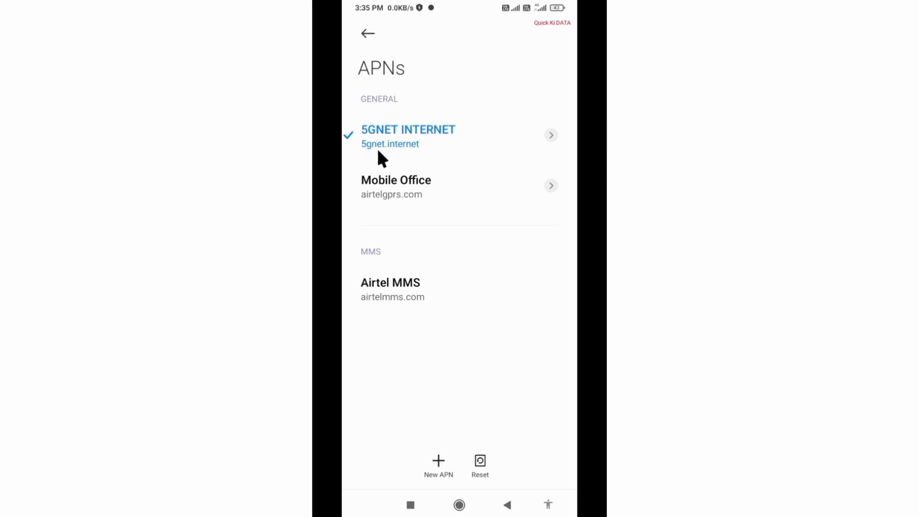
mouse_move(498, 304)
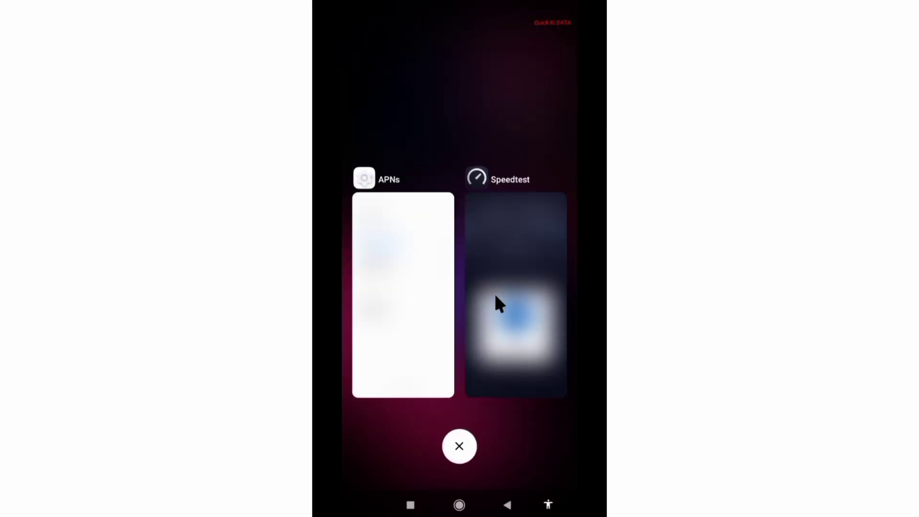
click(459, 446)
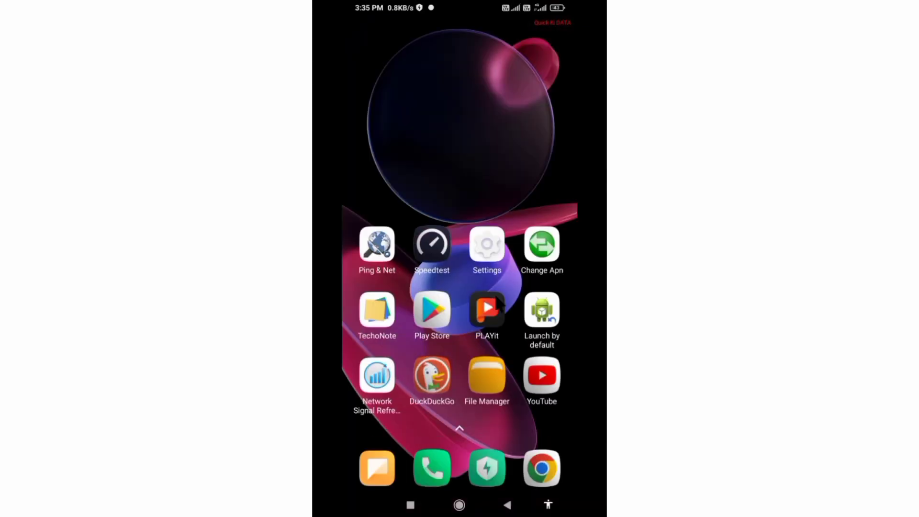